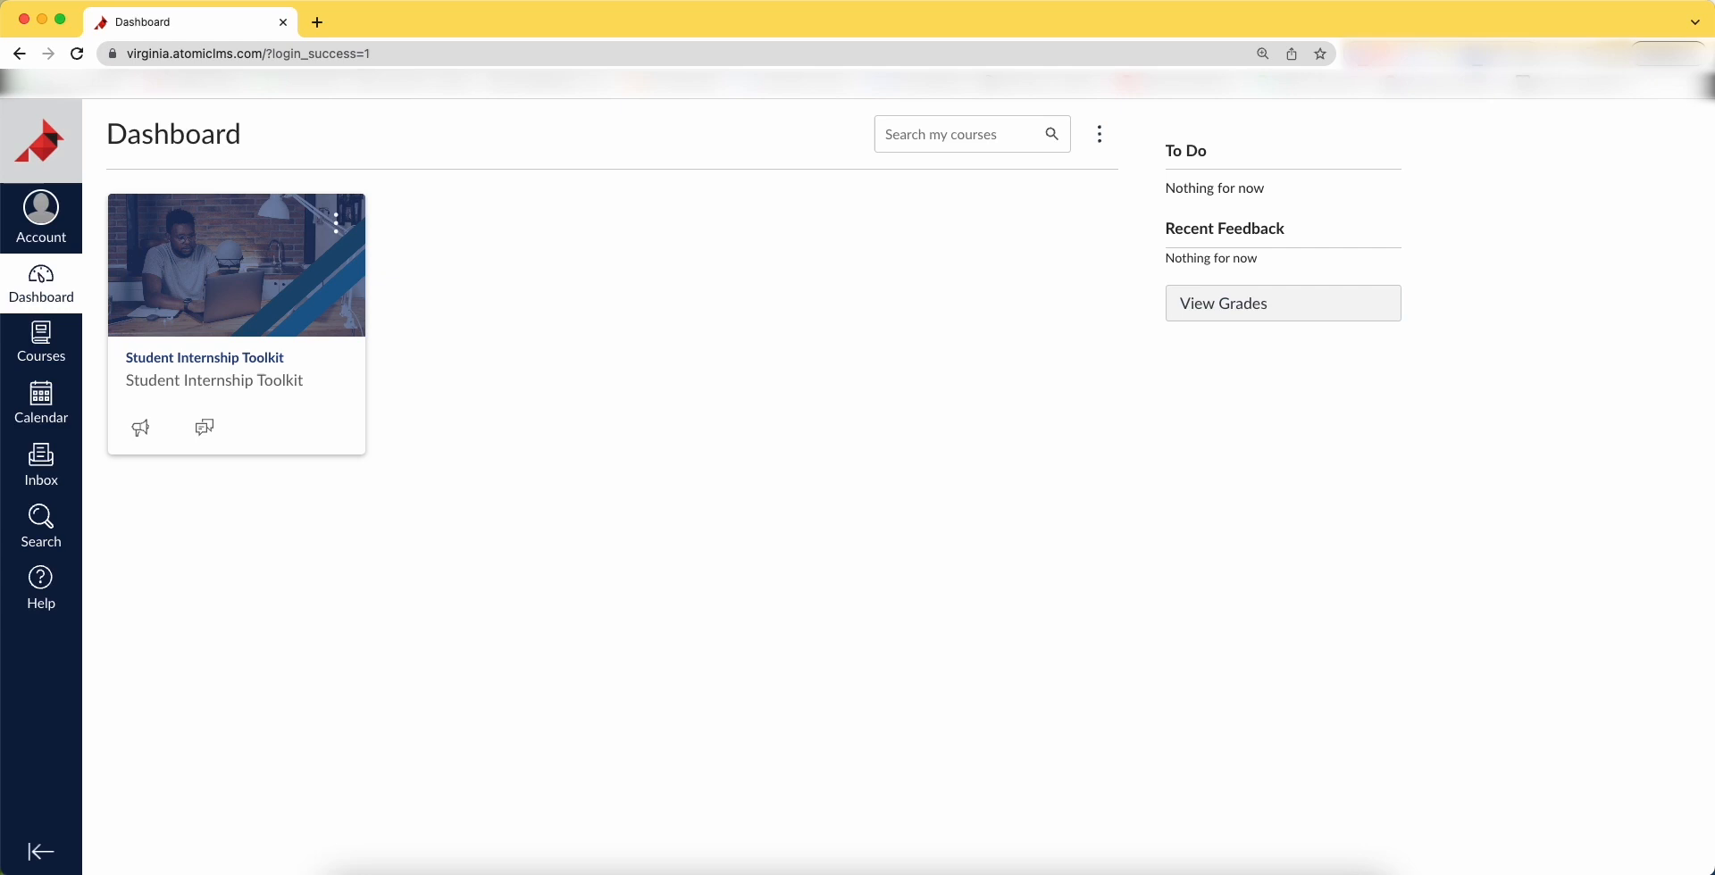
pyautogui.moveTo(73, 280)
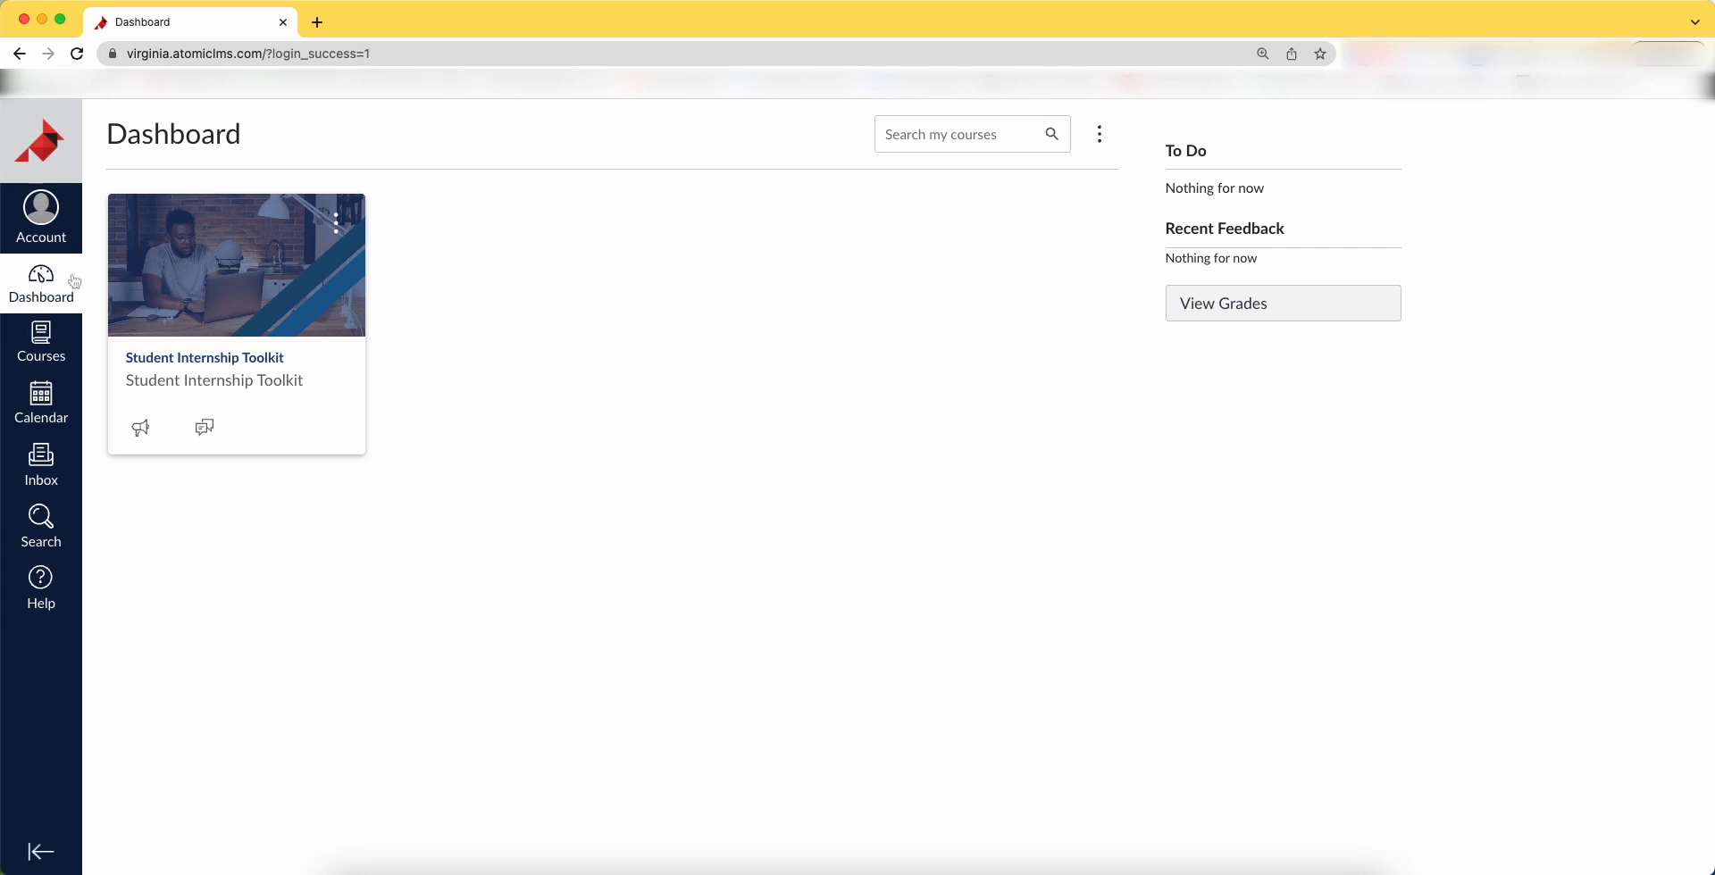
# Review the account's notification settings, checking the email frequency choices for Due Date
pyautogui.click(41, 218)
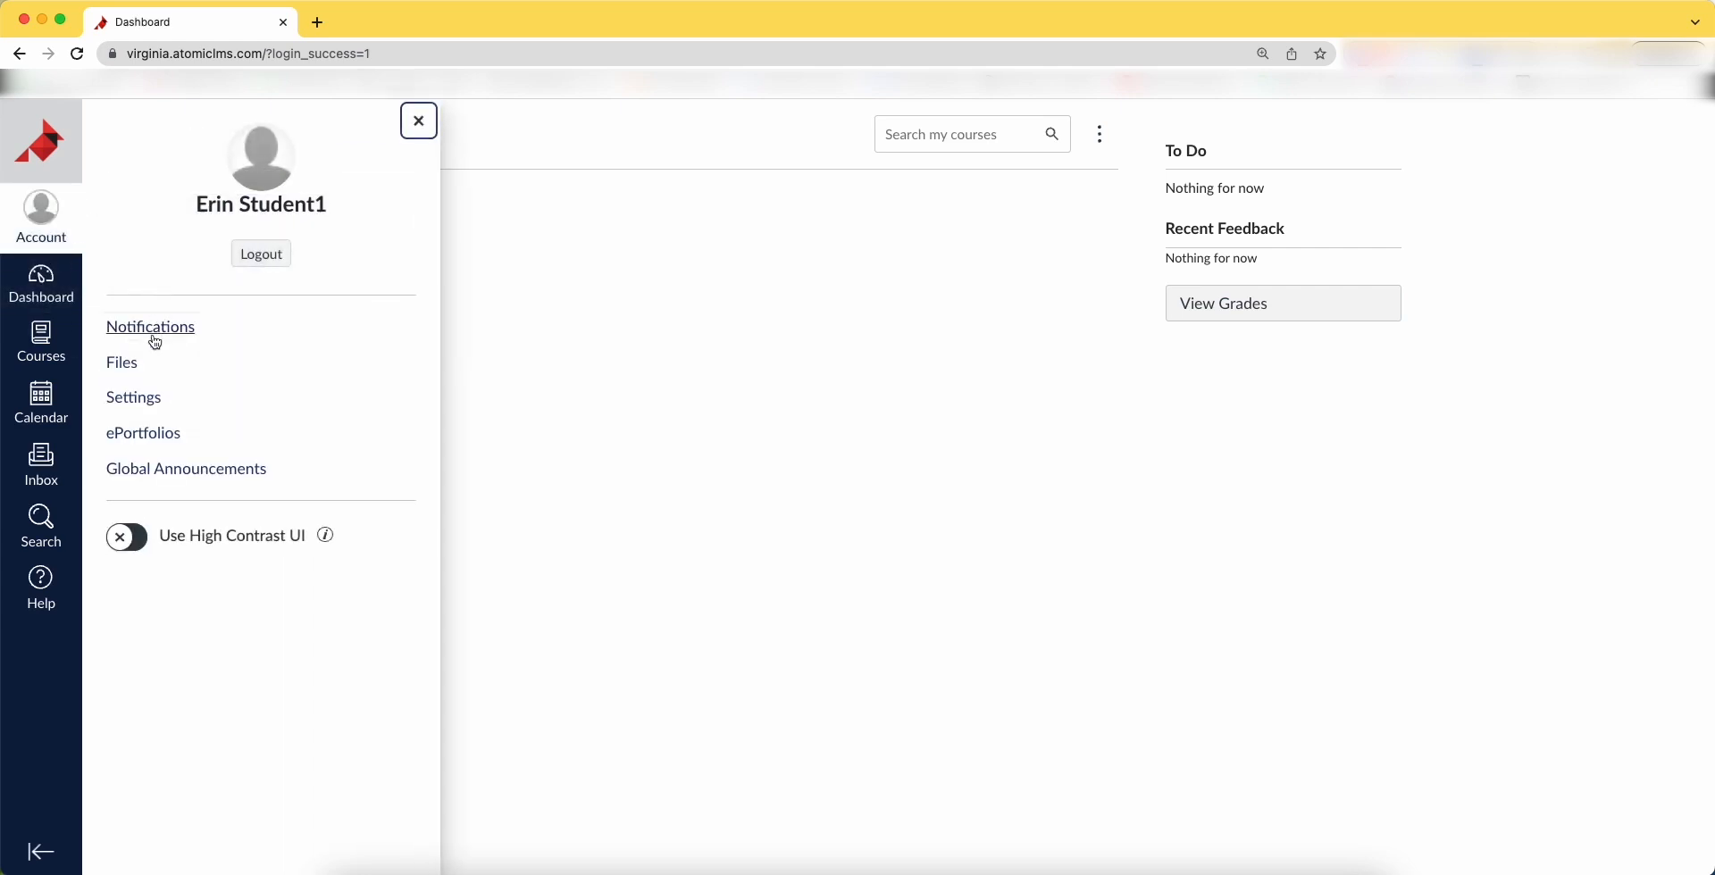
pyautogui.click(150, 327)
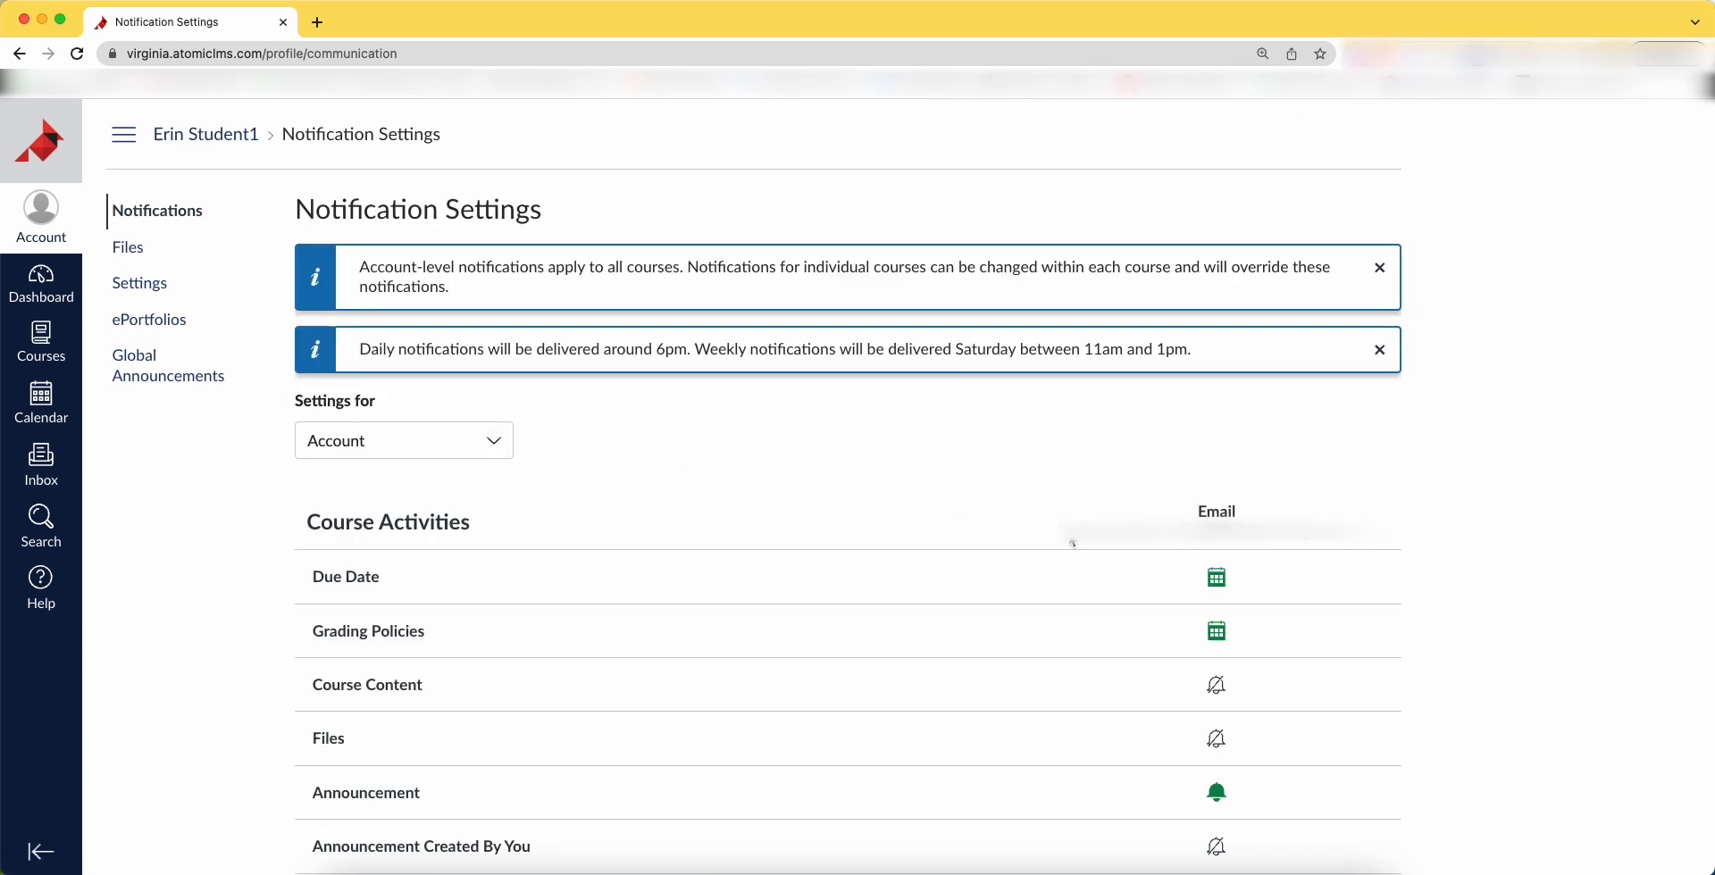
pyautogui.click(1214, 577)
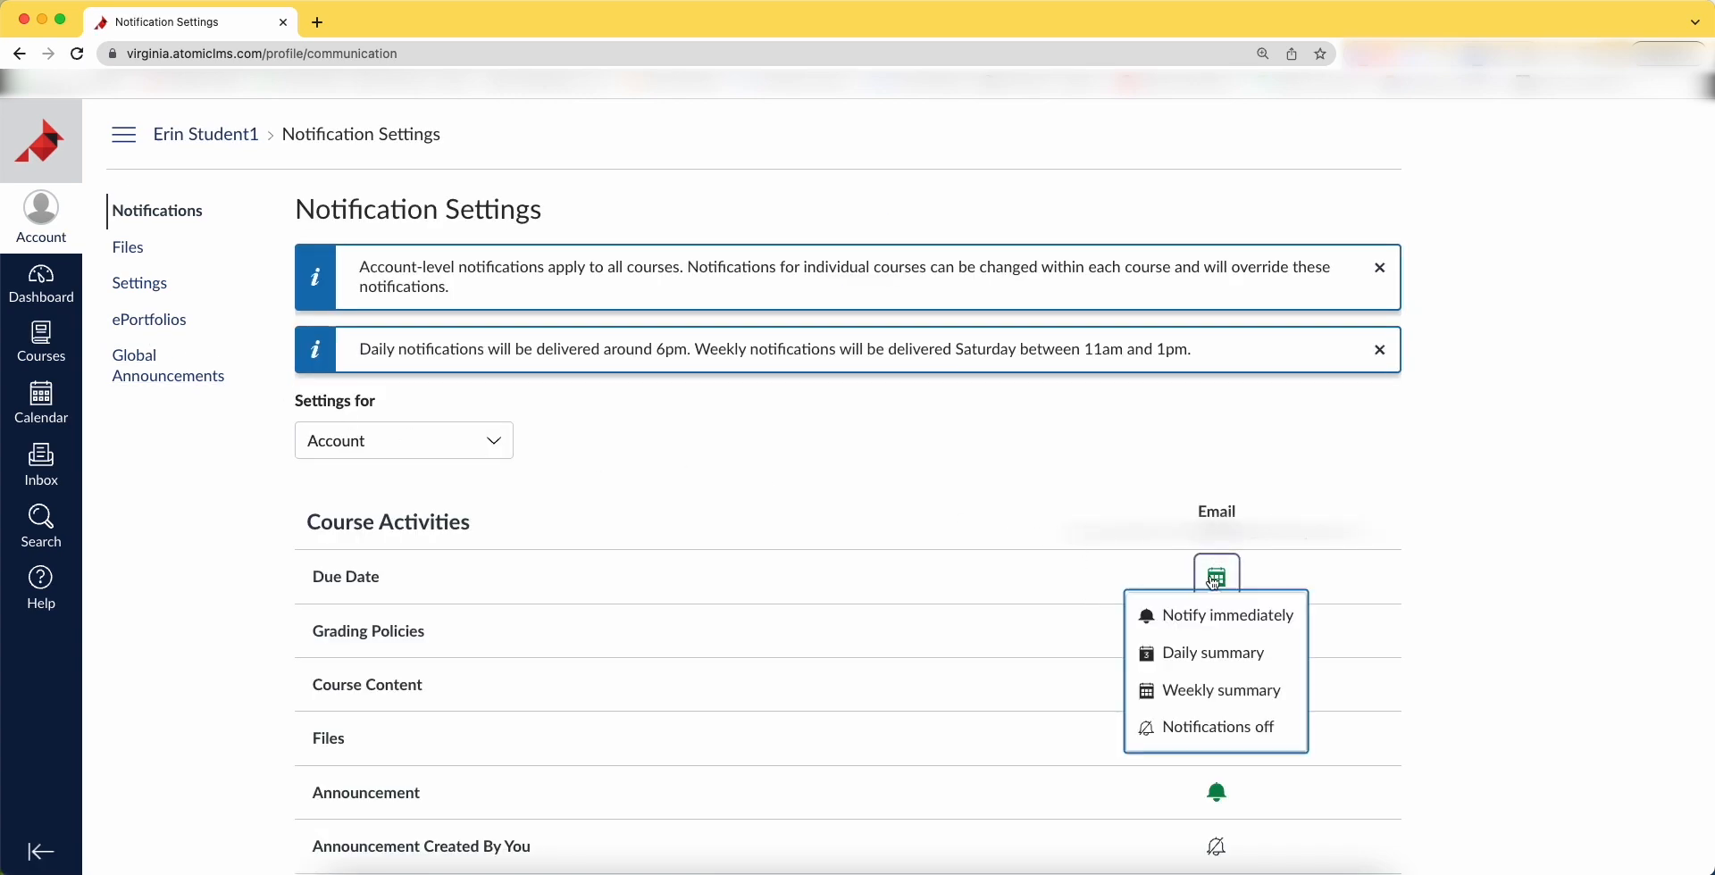
pyautogui.moveTo(1207, 652)
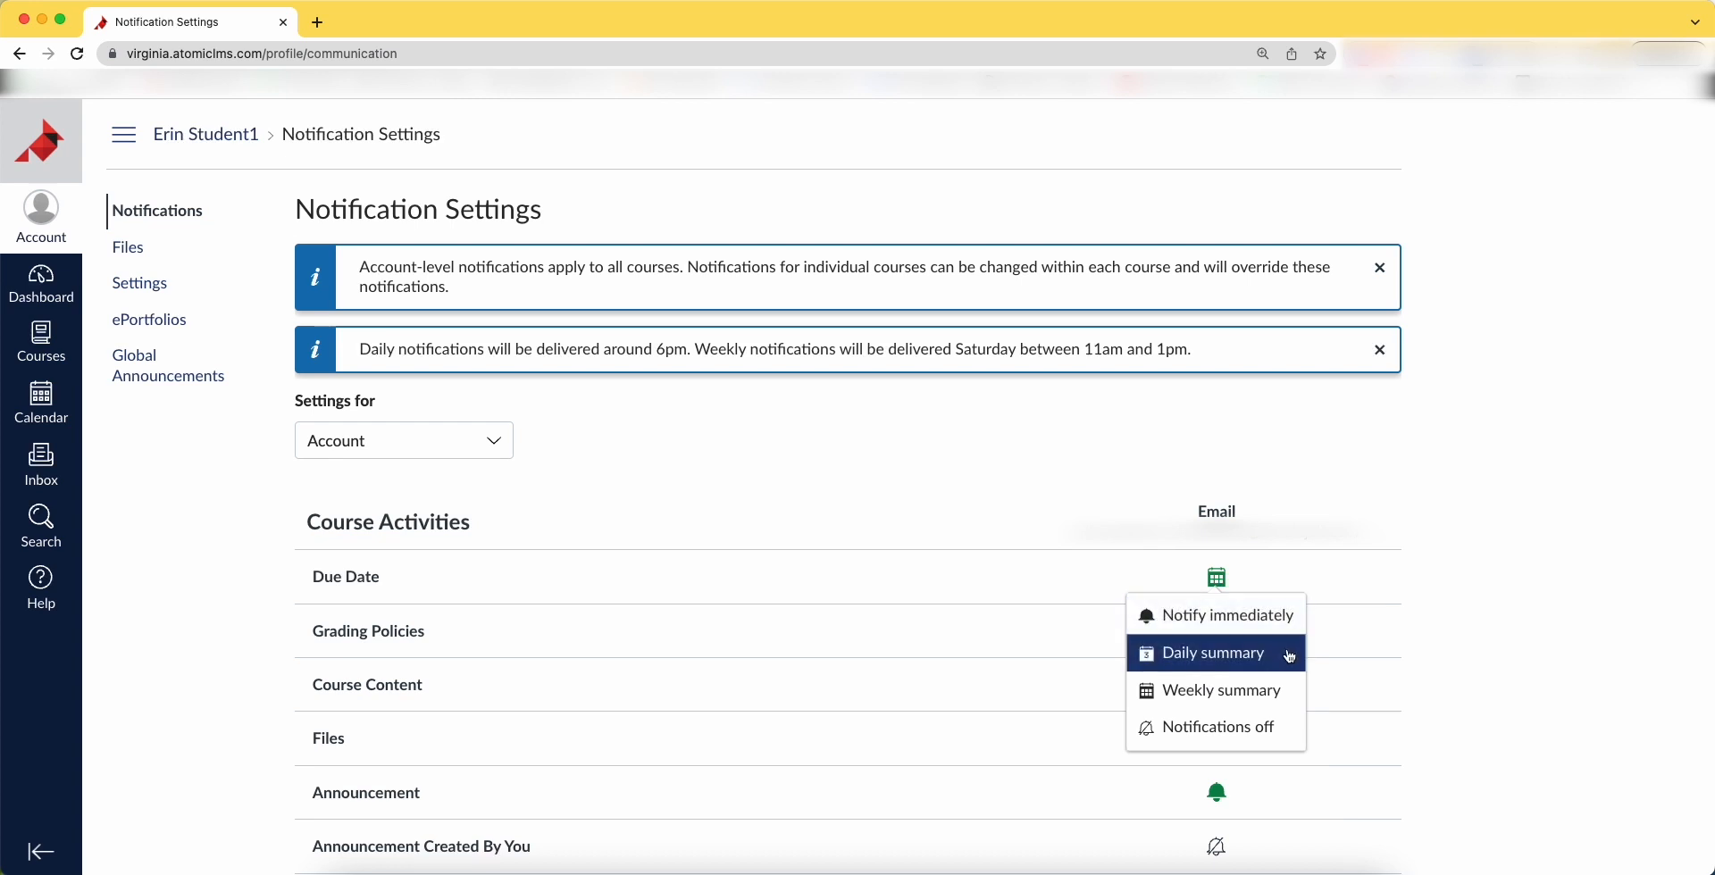
pyautogui.moveTo(1215, 727)
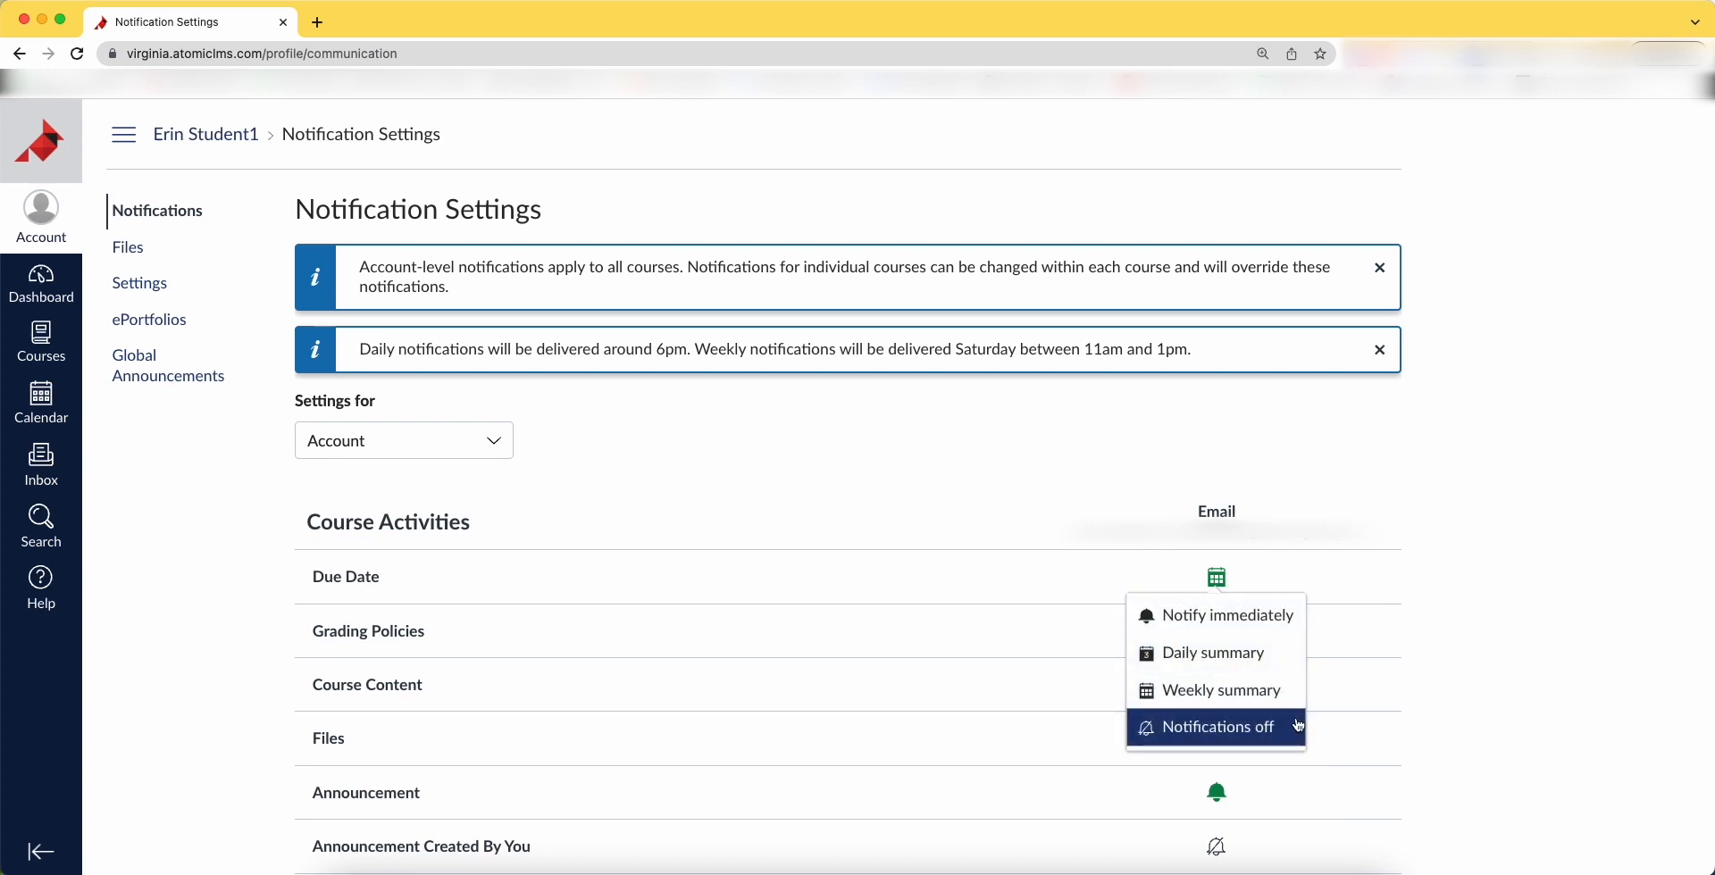
pyautogui.click(41, 284)
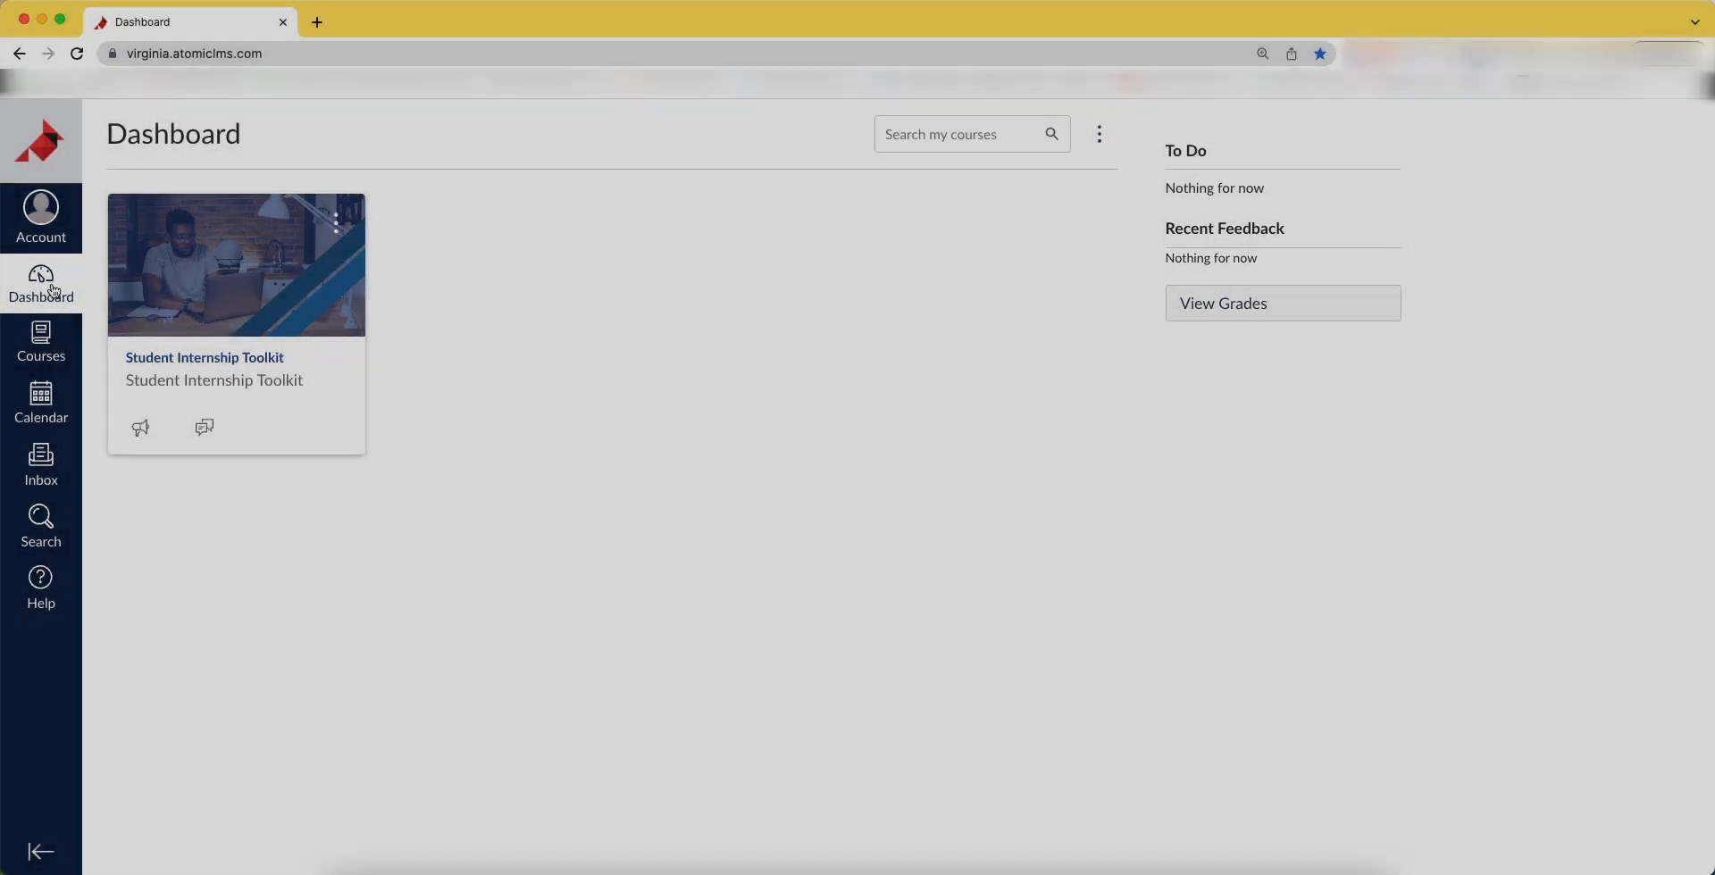
# From the All Courses list, go to the Student Internship Toolkit course home page
pyautogui.click(41, 341)
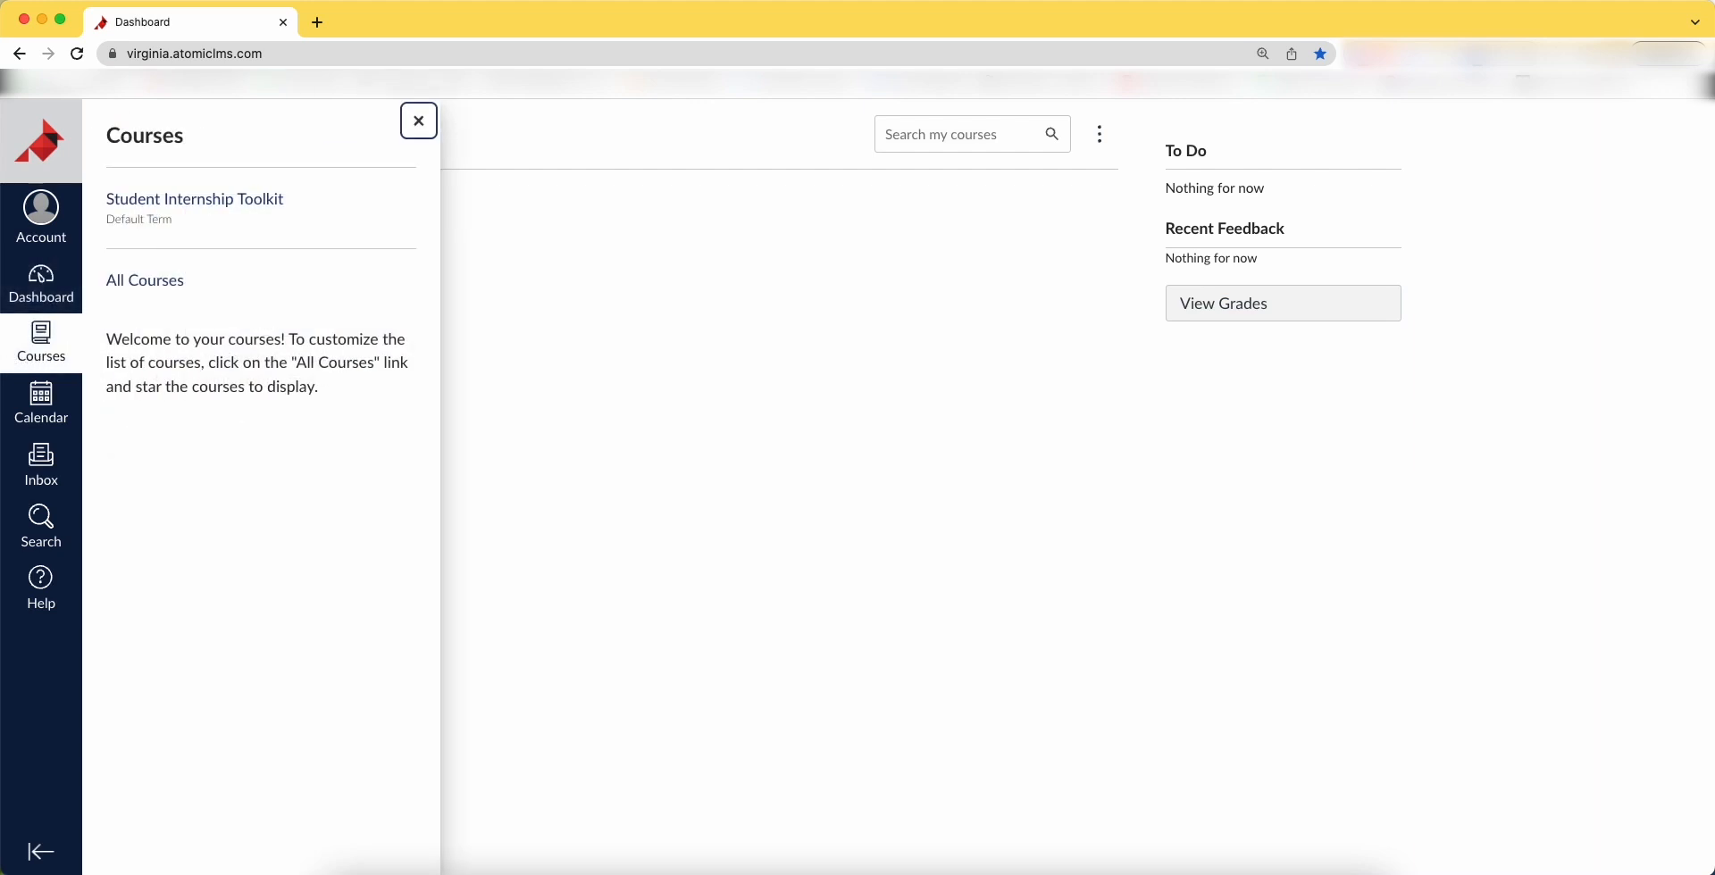
pyautogui.click(144, 280)
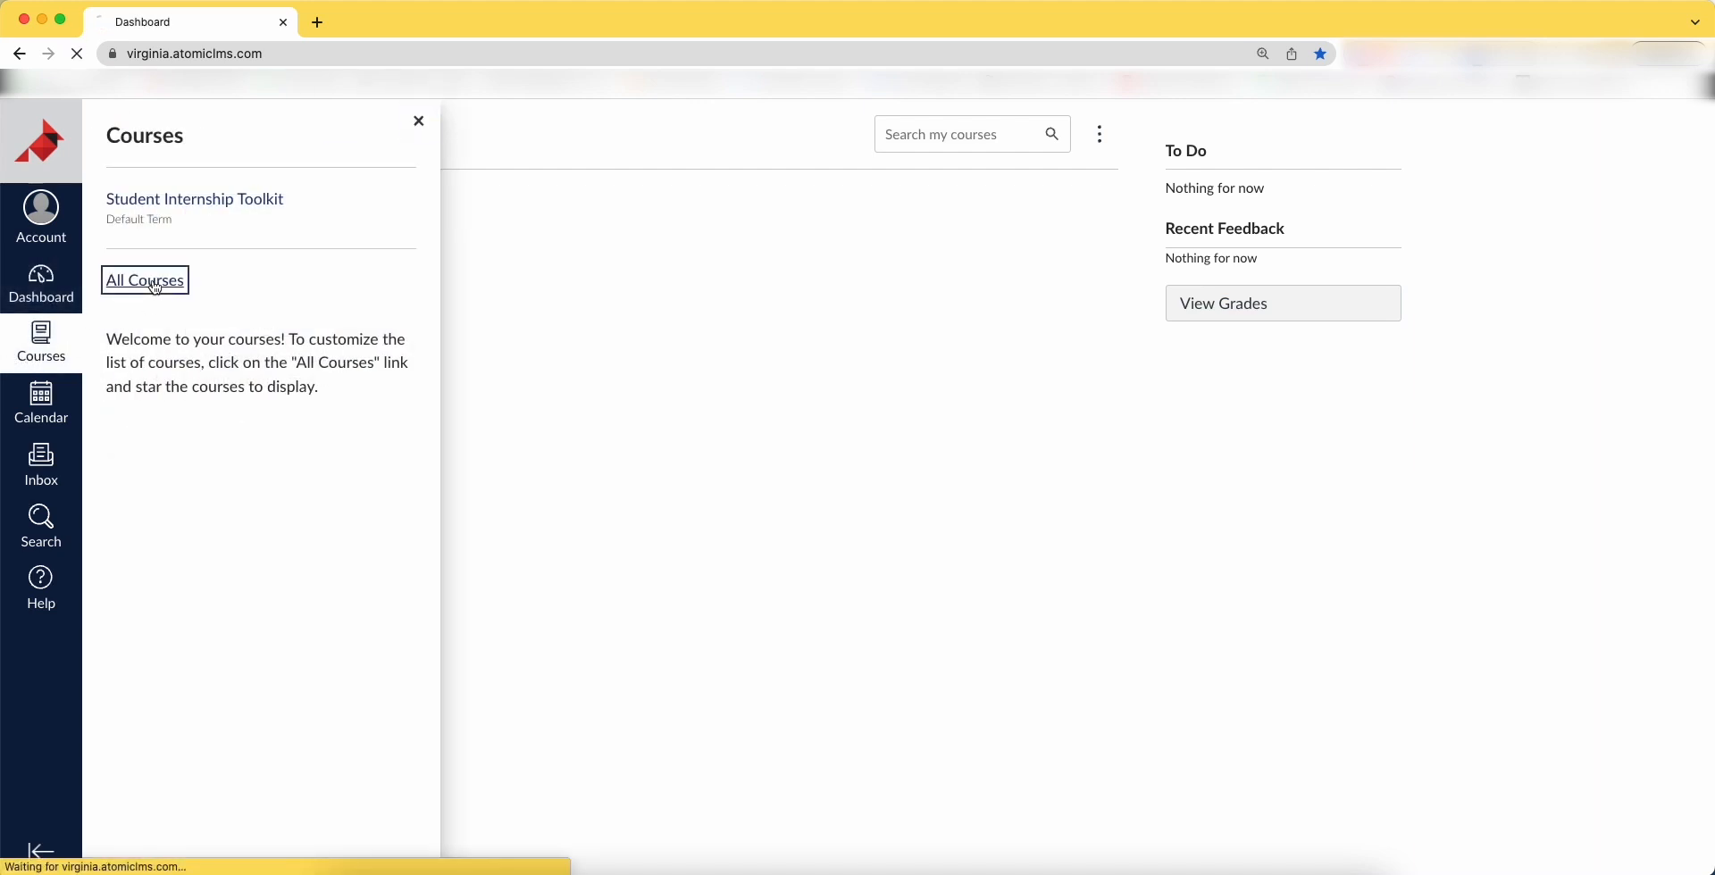
pyautogui.click(142, 280)
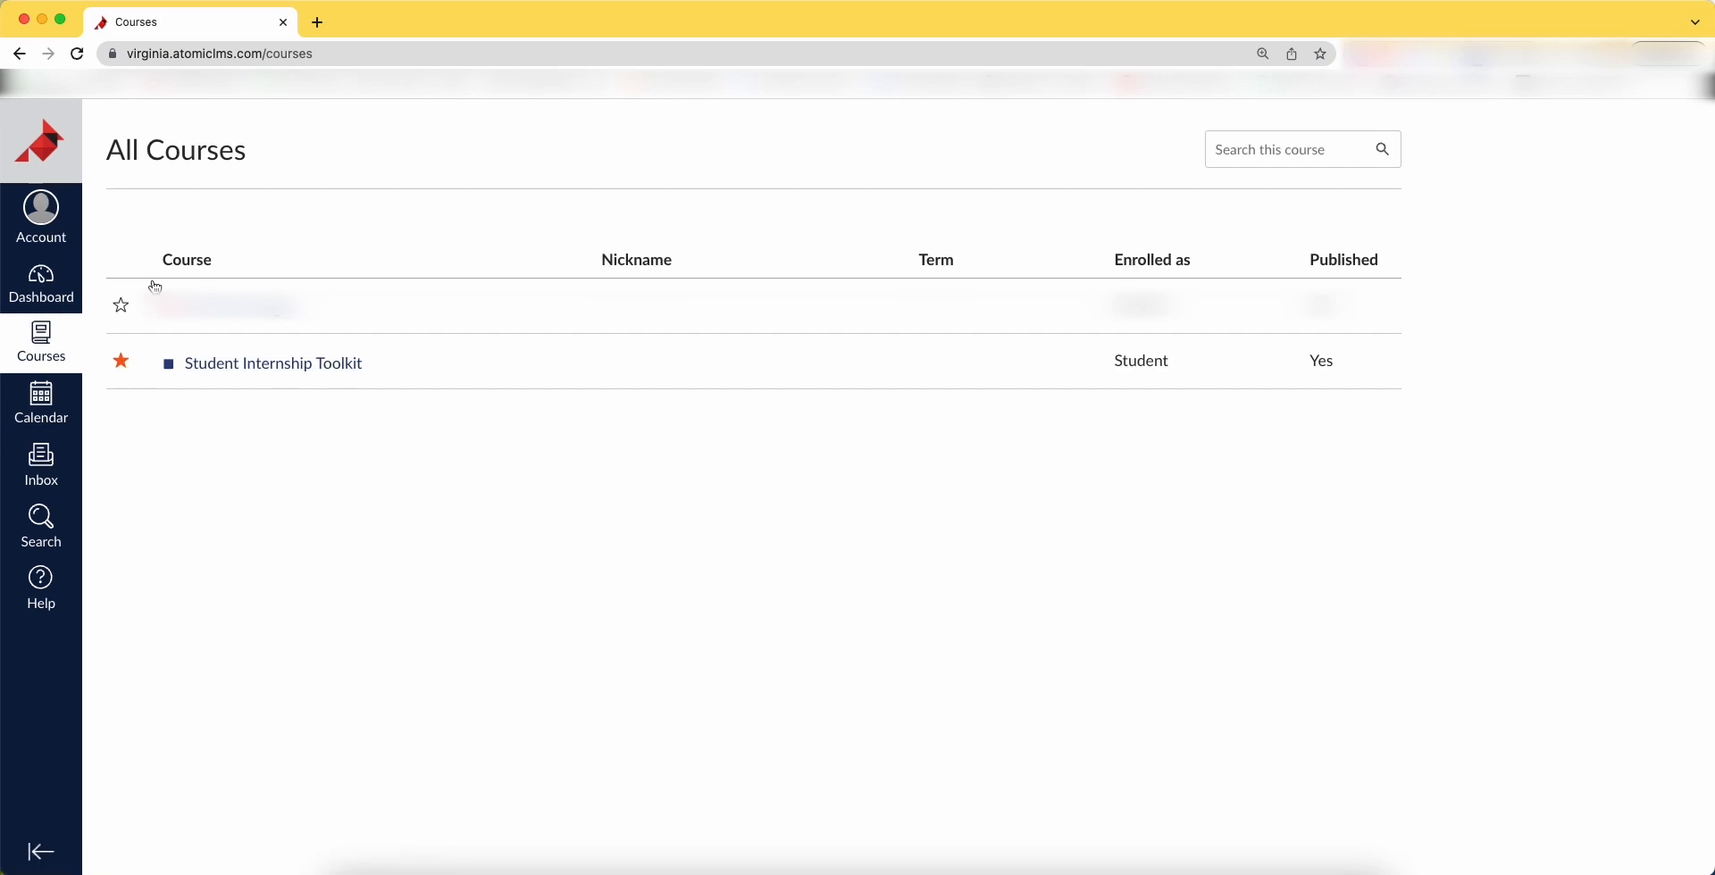
pyautogui.click(272, 363)
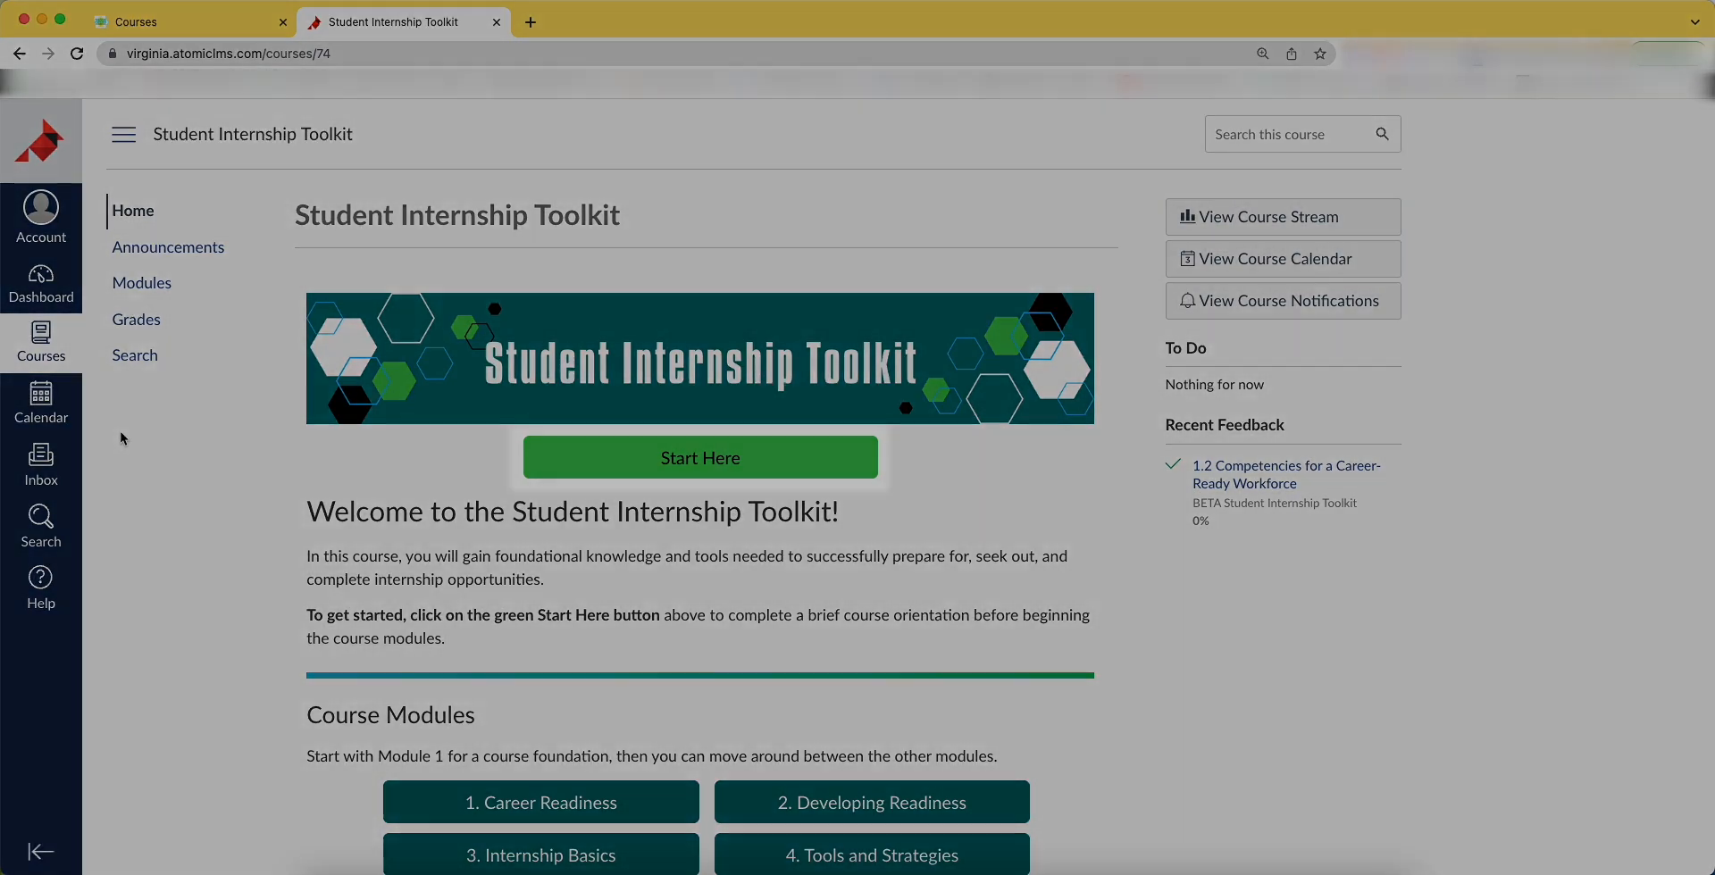
# Browse the course home page and move to its Modules page
pyautogui.scroll(-3)
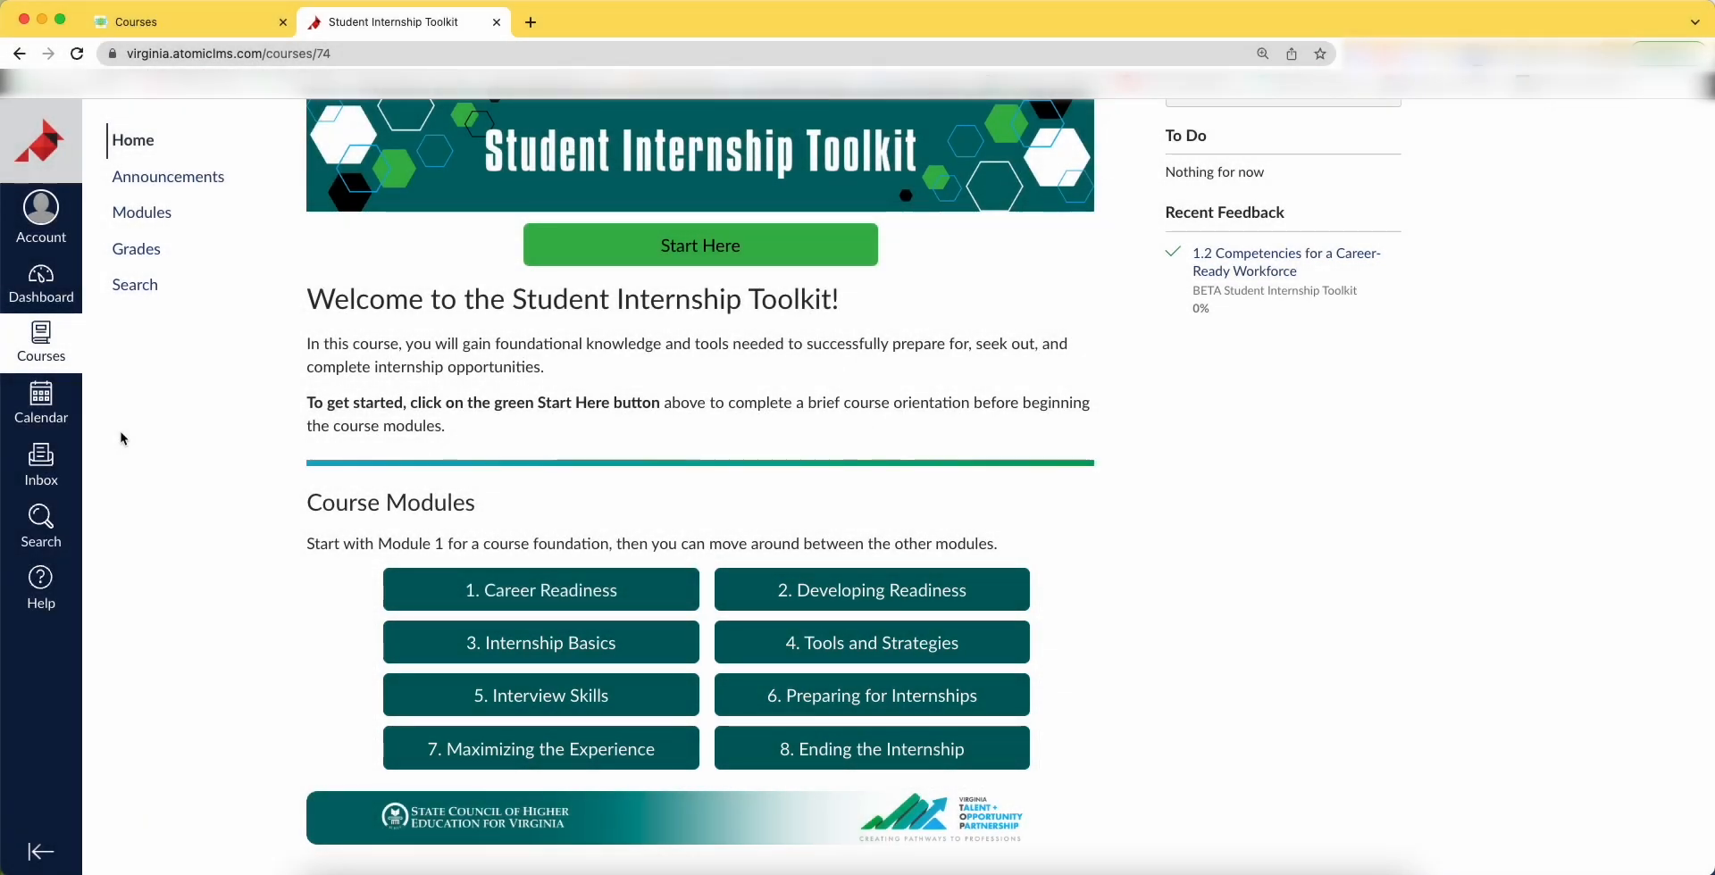
pyautogui.click(141, 212)
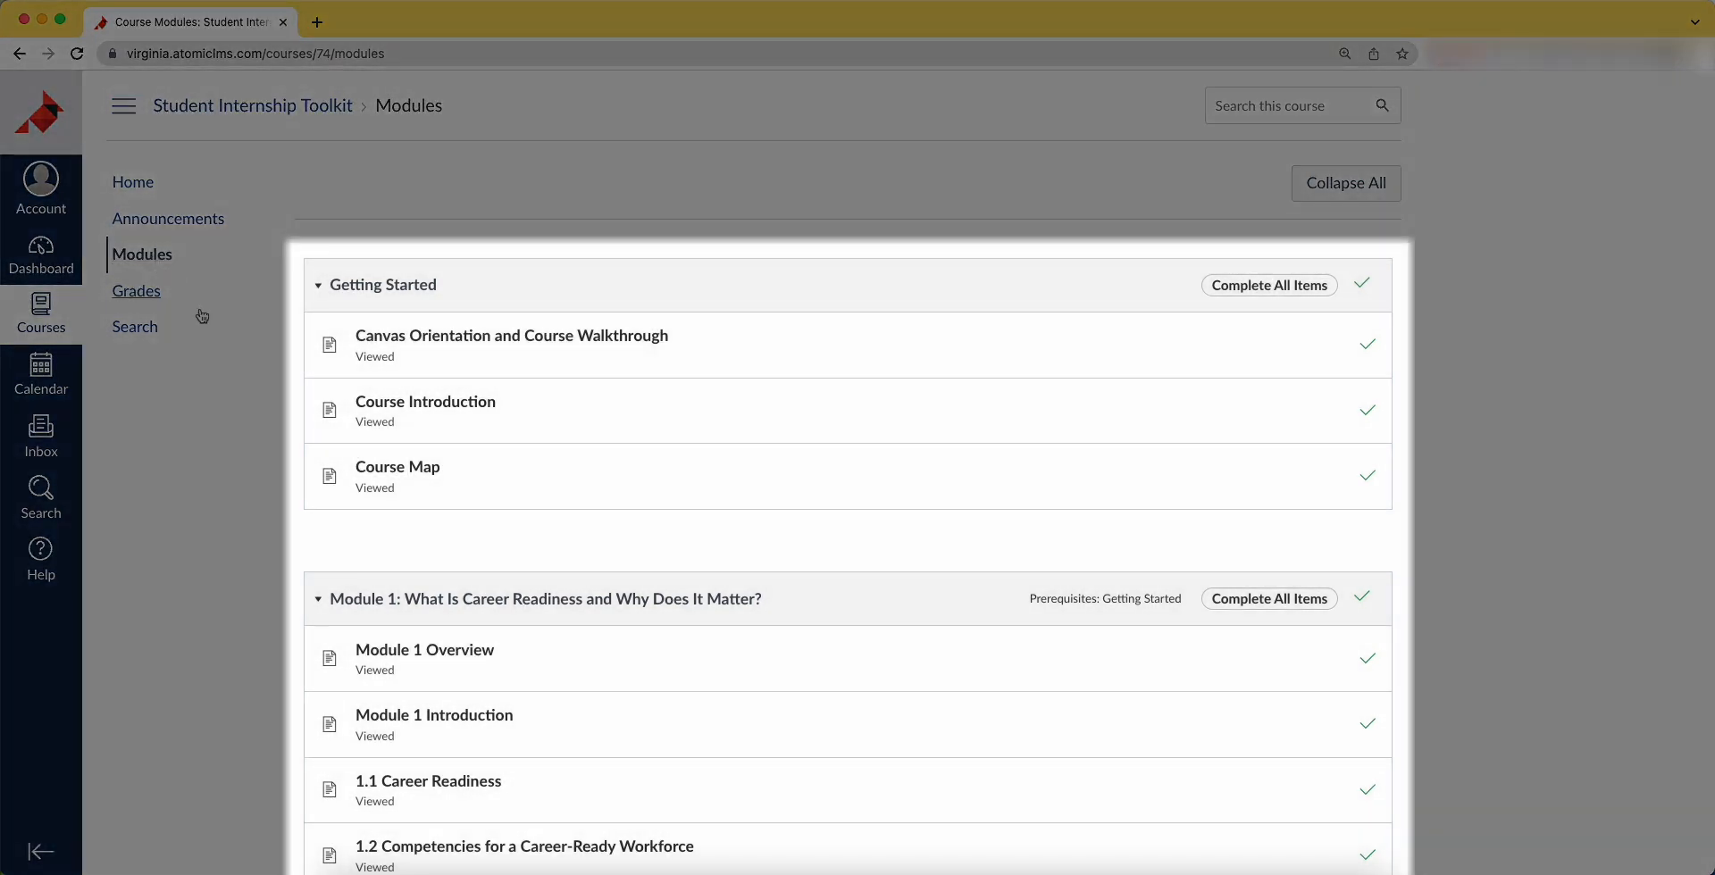
# View the course Grades page with its 31.62% total, then move to the course search page
pyautogui.click(136, 291)
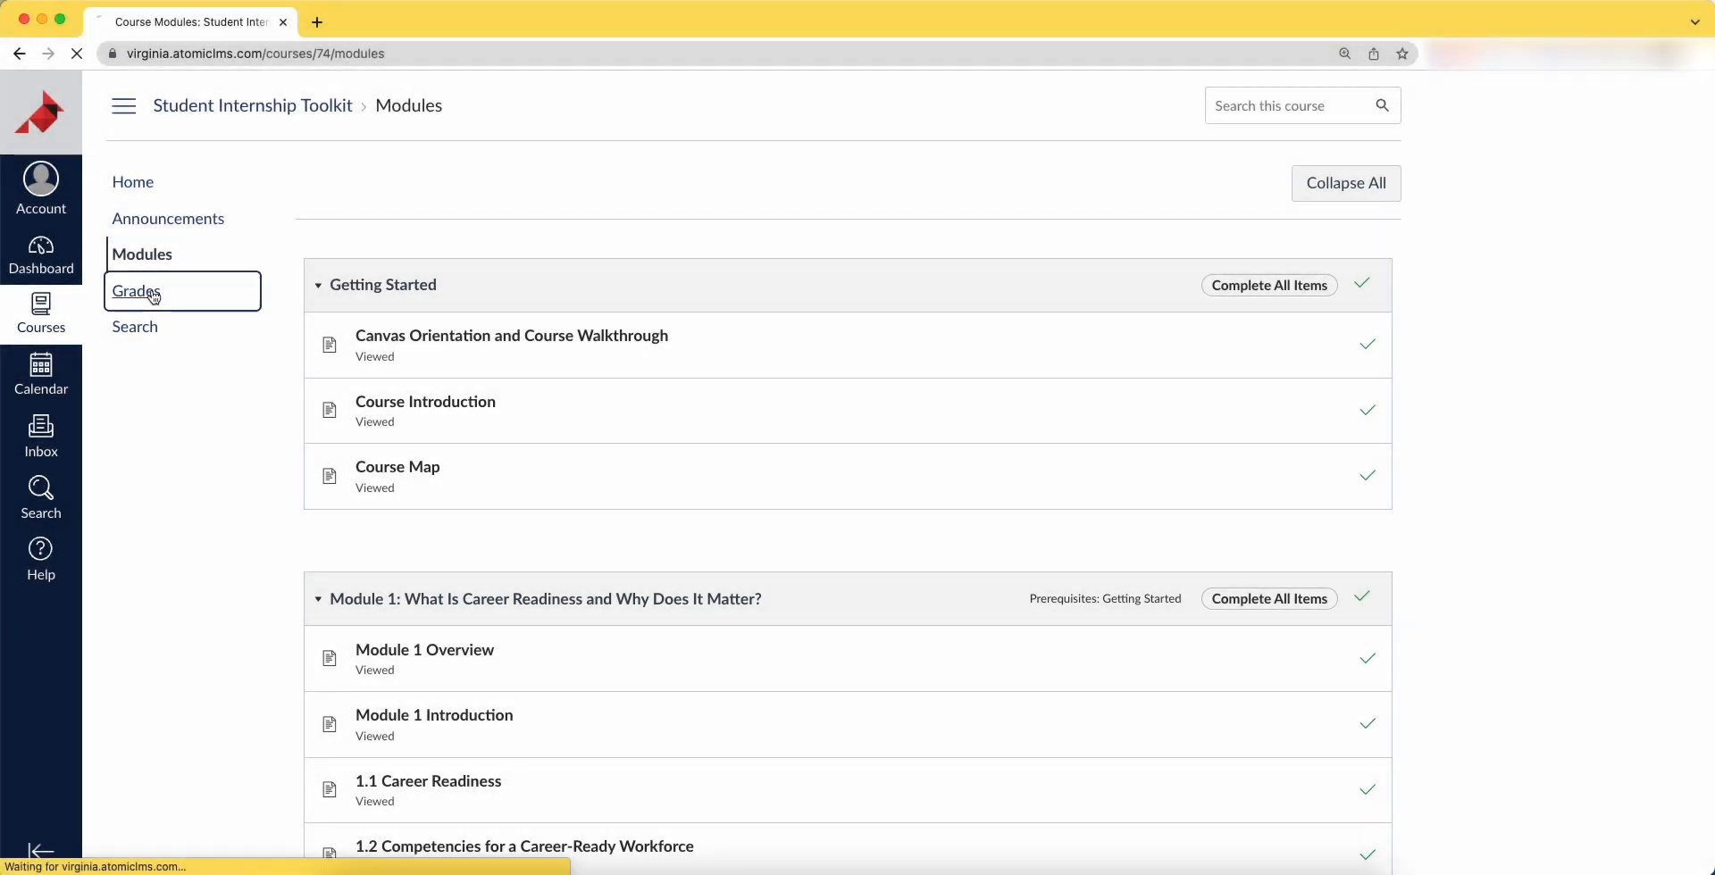
pyautogui.click(134, 291)
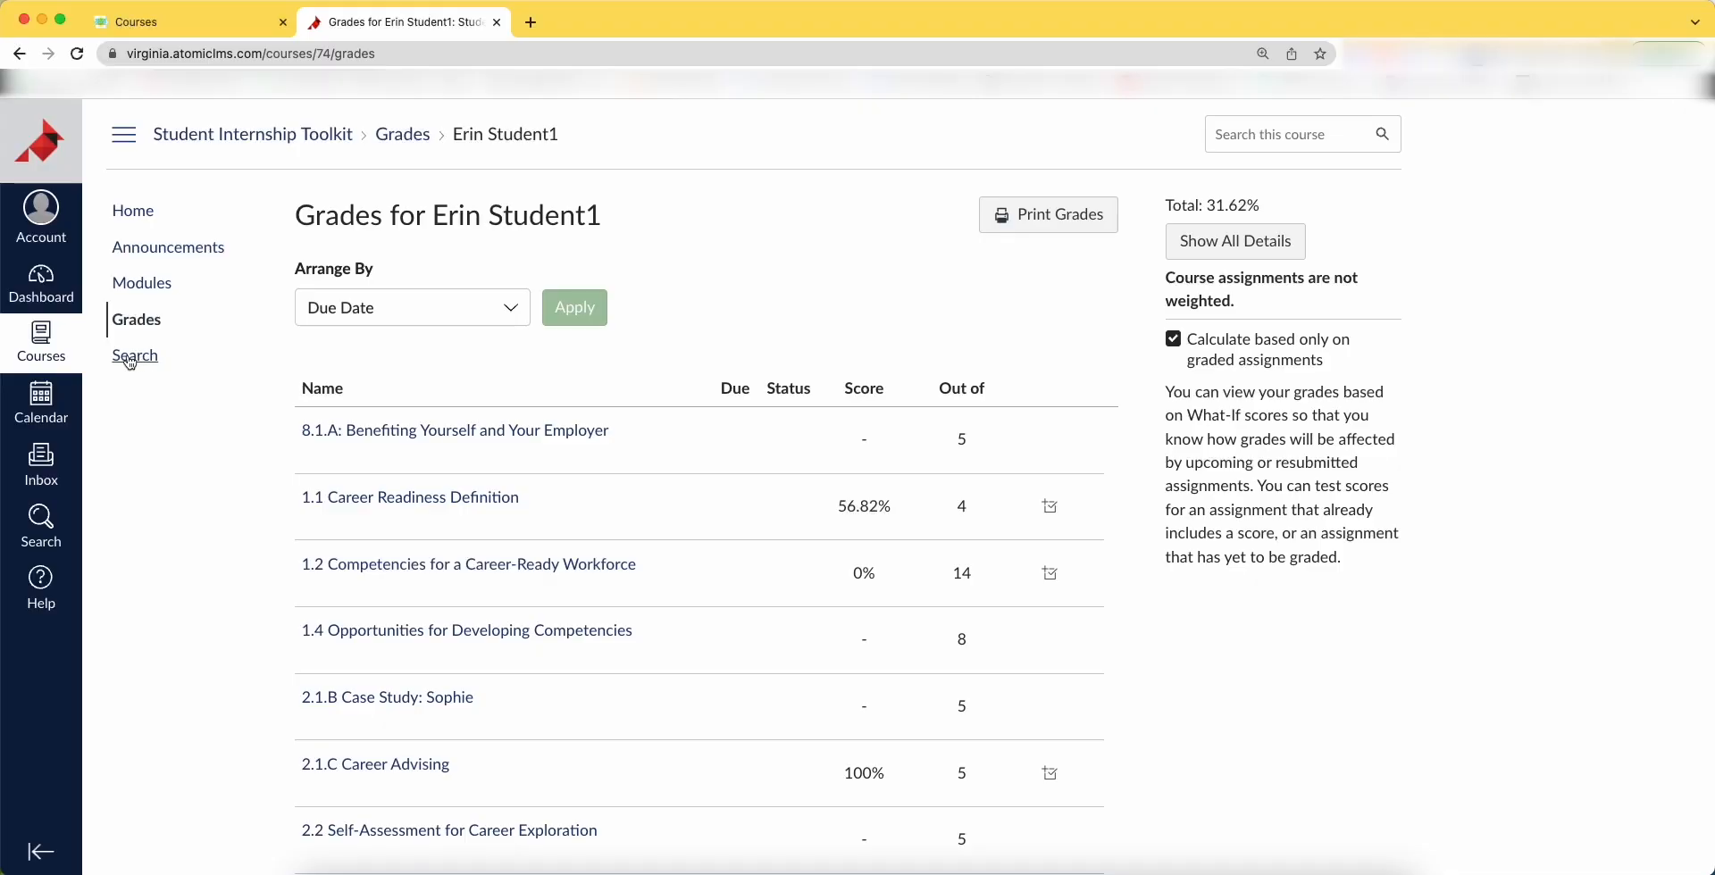
pyautogui.click(134, 356)
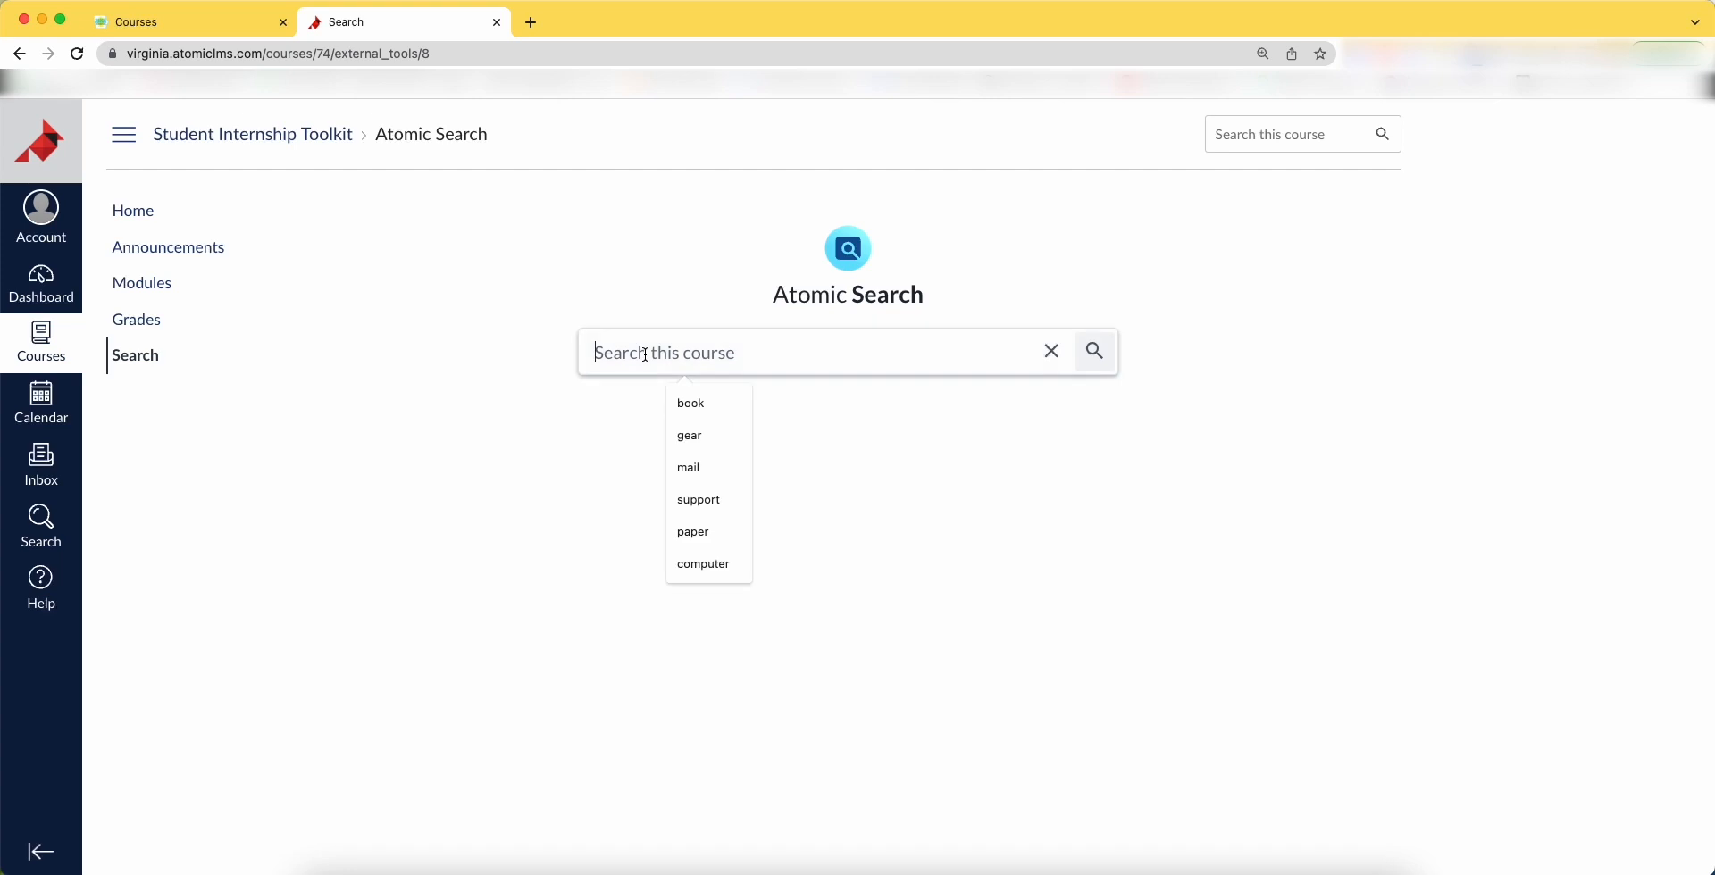
# Search the course for 'interview preparation'
pyautogui.write('interview')
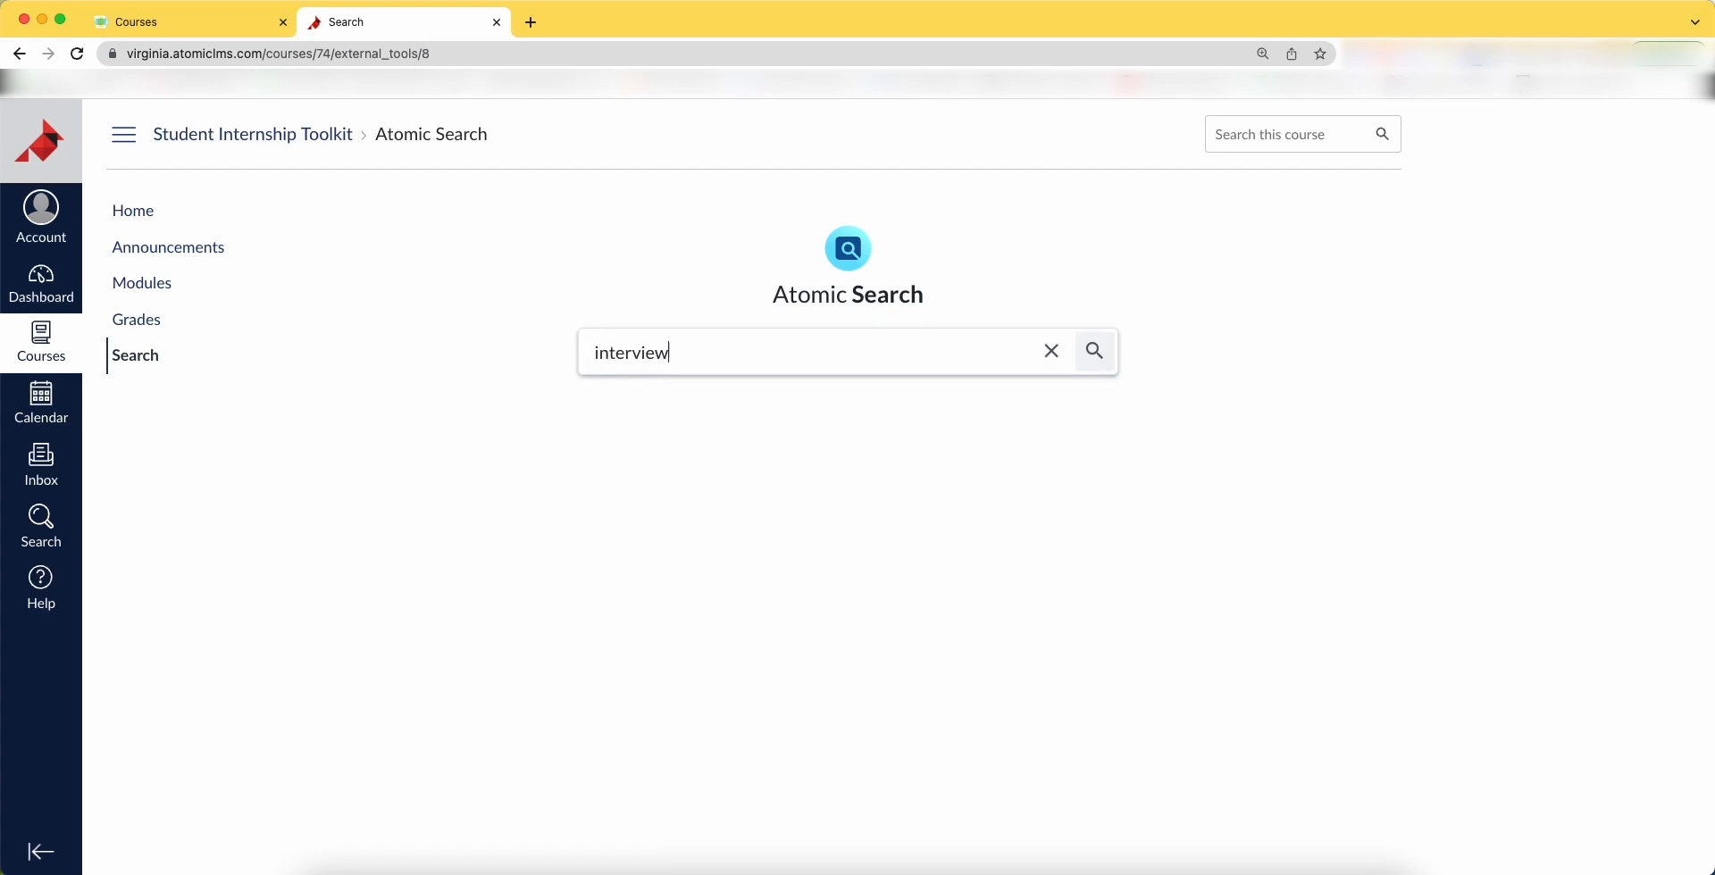
pyautogui.write('preparati')
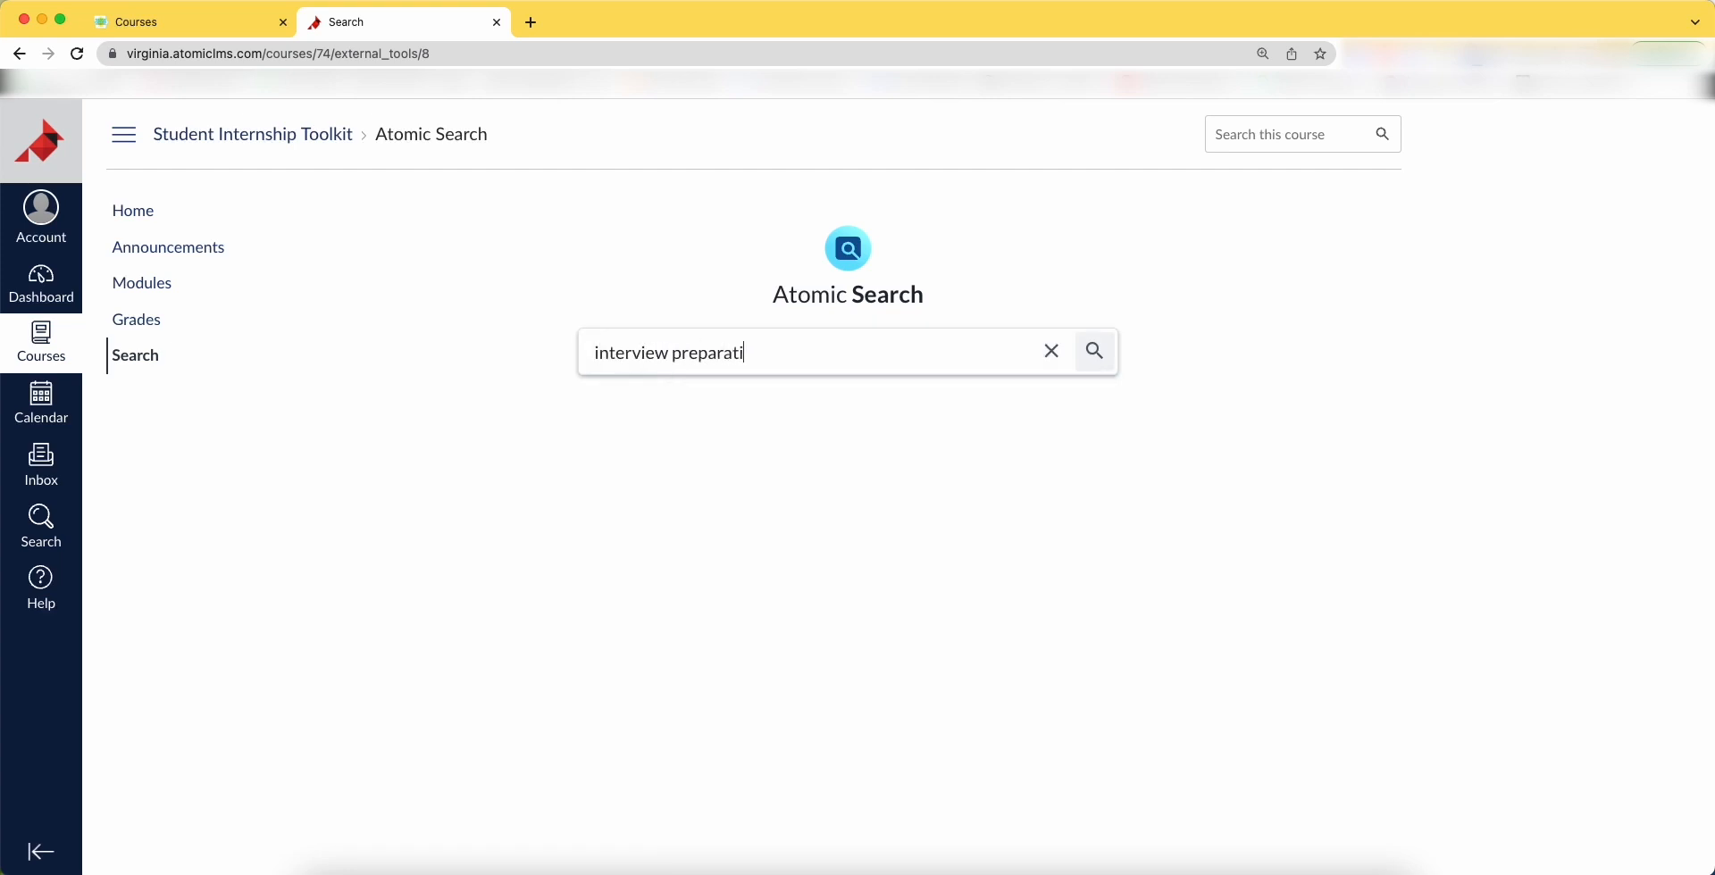
pyautogui.click(1093, 352)
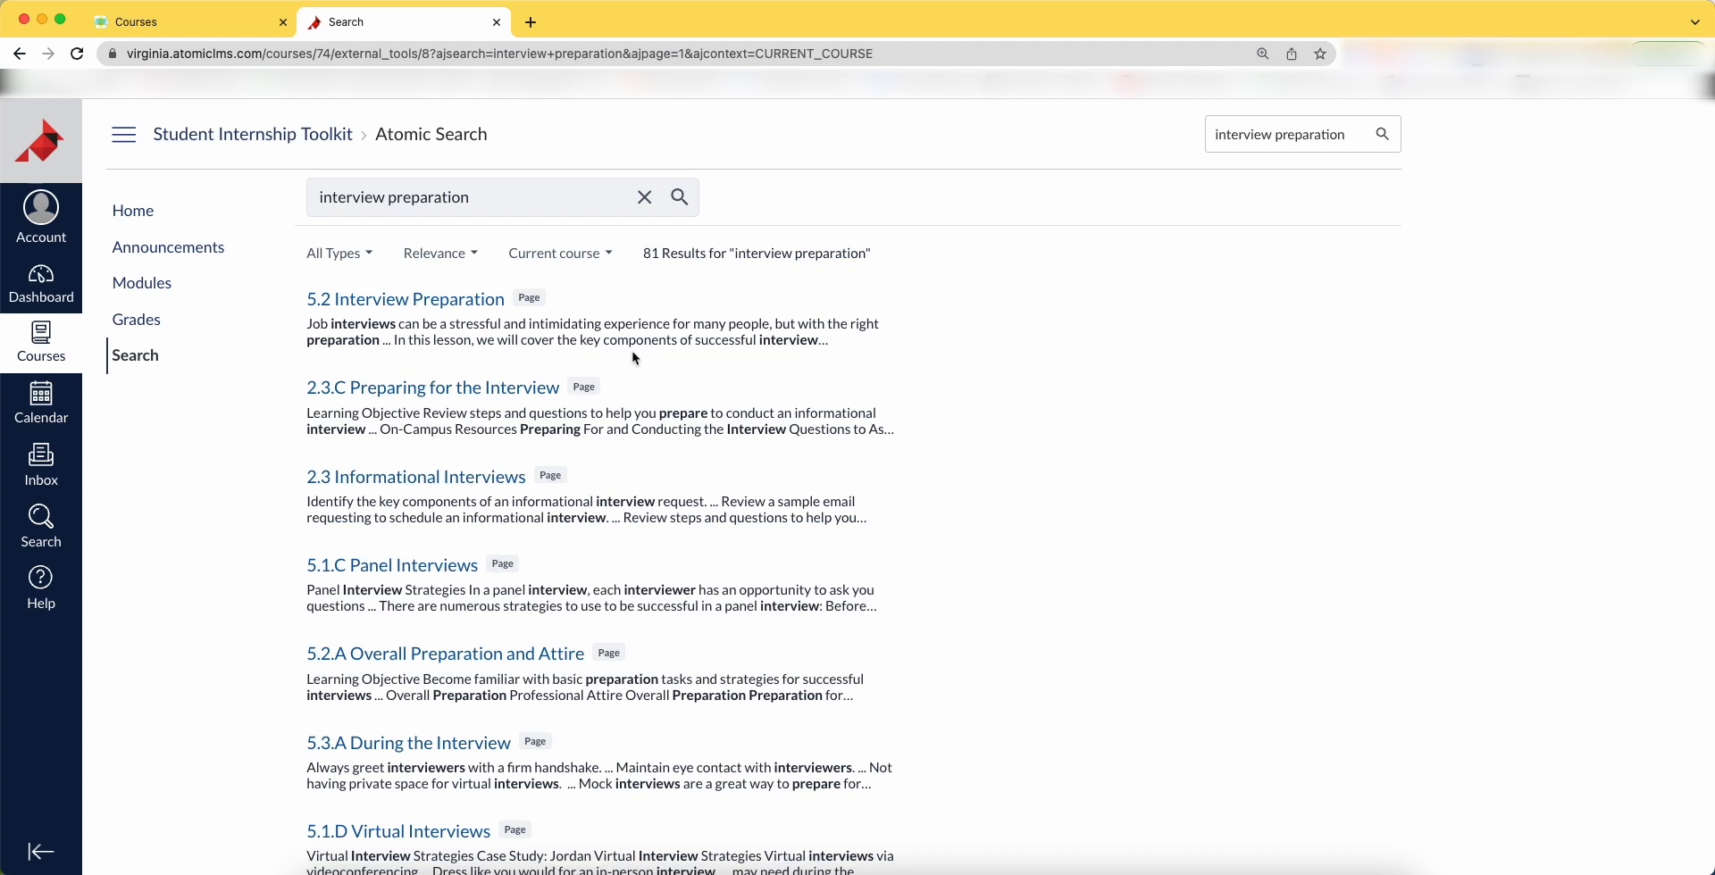
# View the course Announcements page with the Welcome! post
pyautogui.click(168, 246)
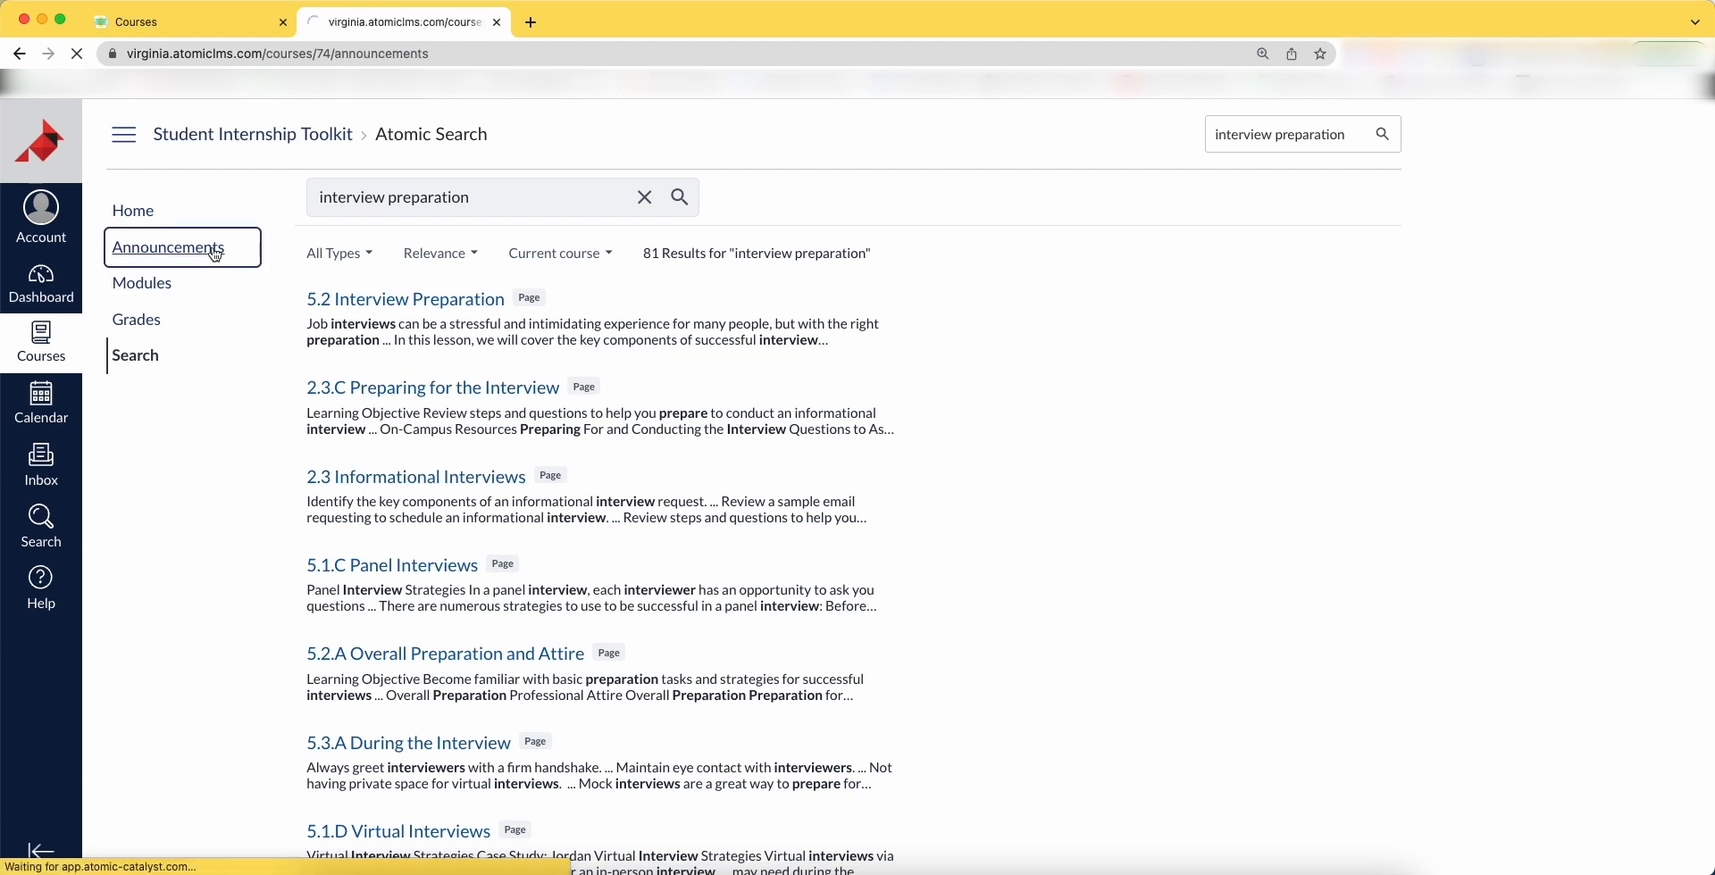
pyautogui.click(168, 247)
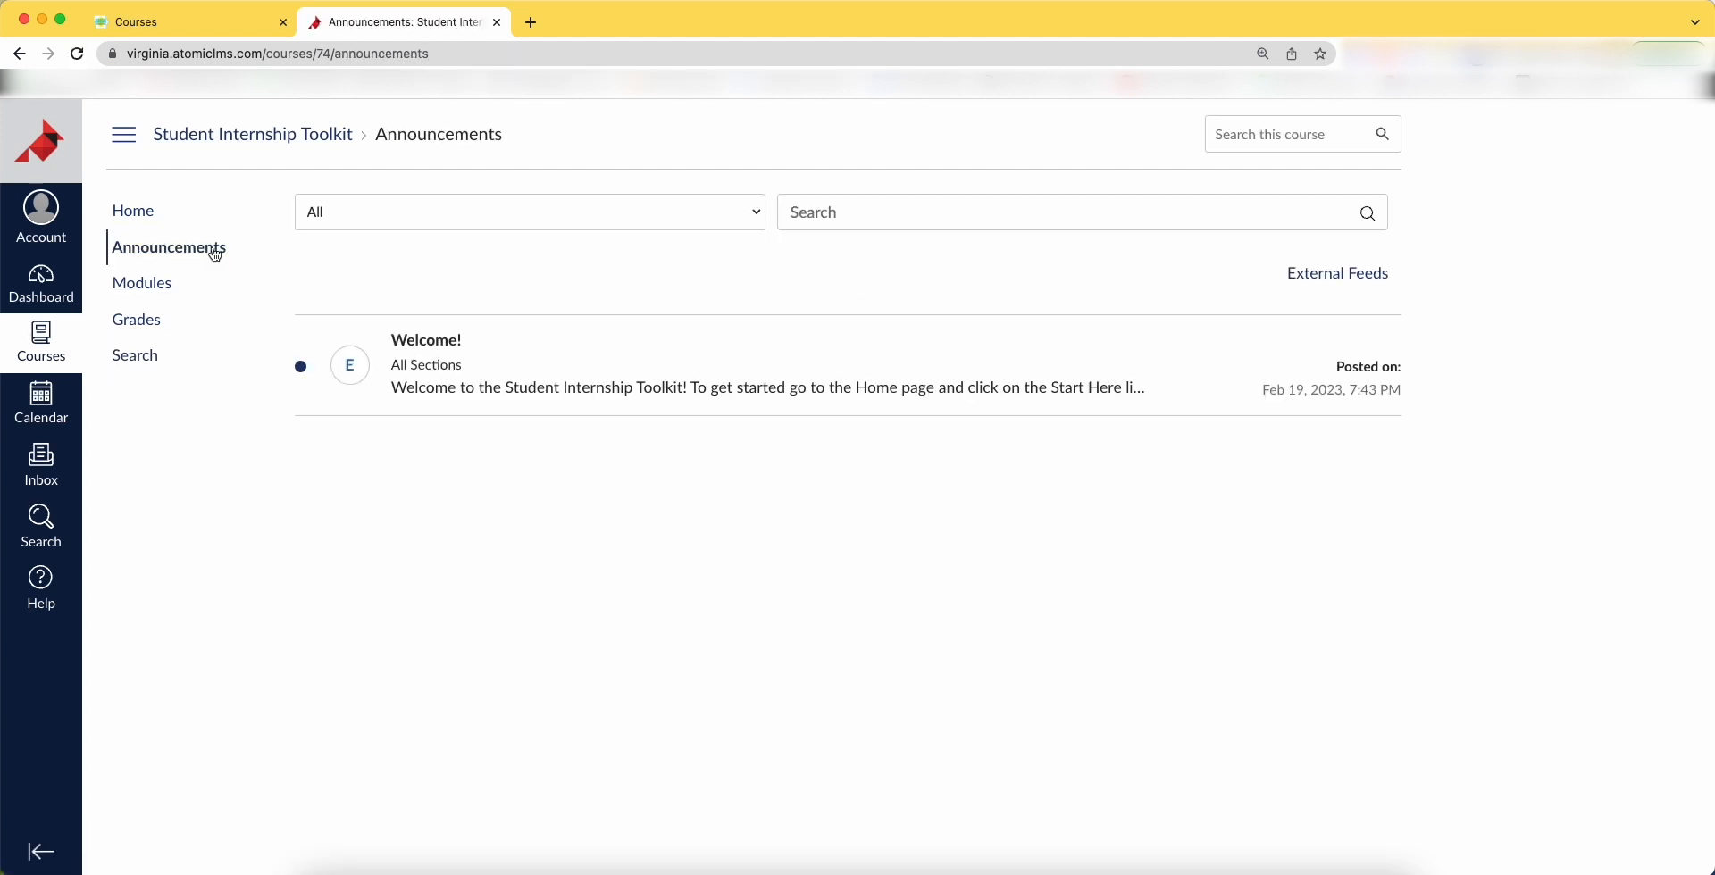